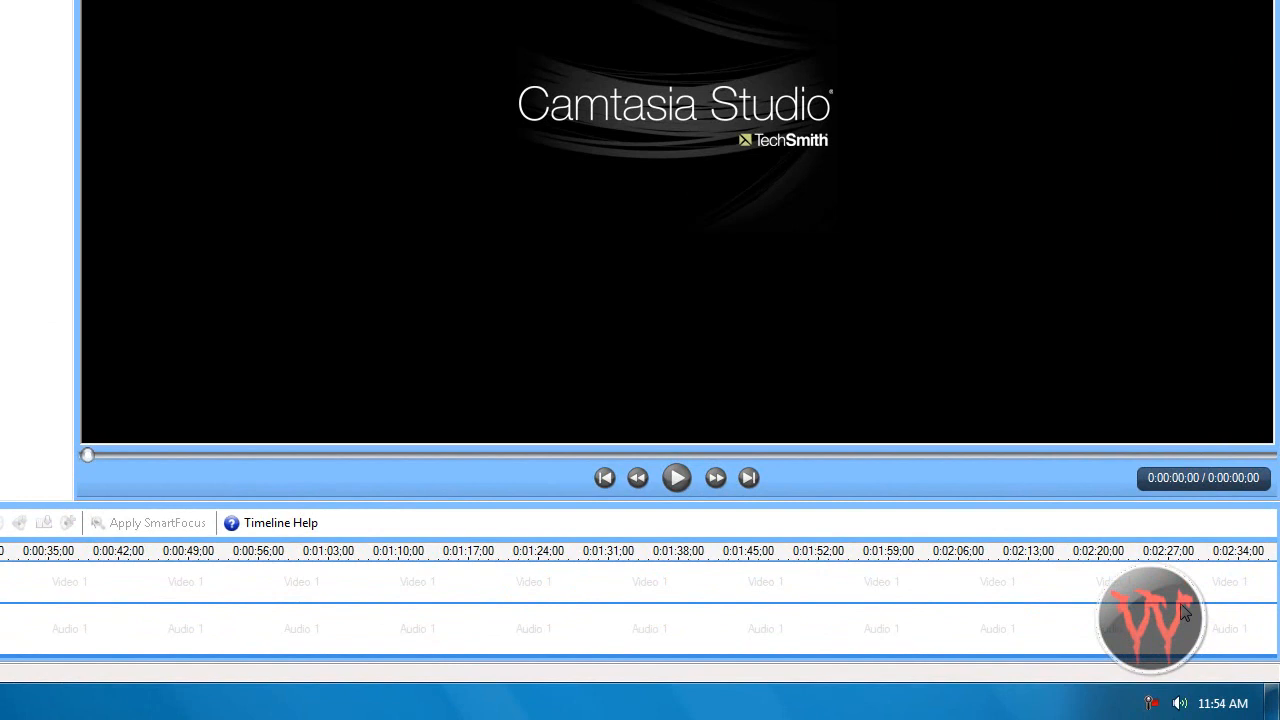
{"action": "mouse_move", "coordinate": [444, 212]}
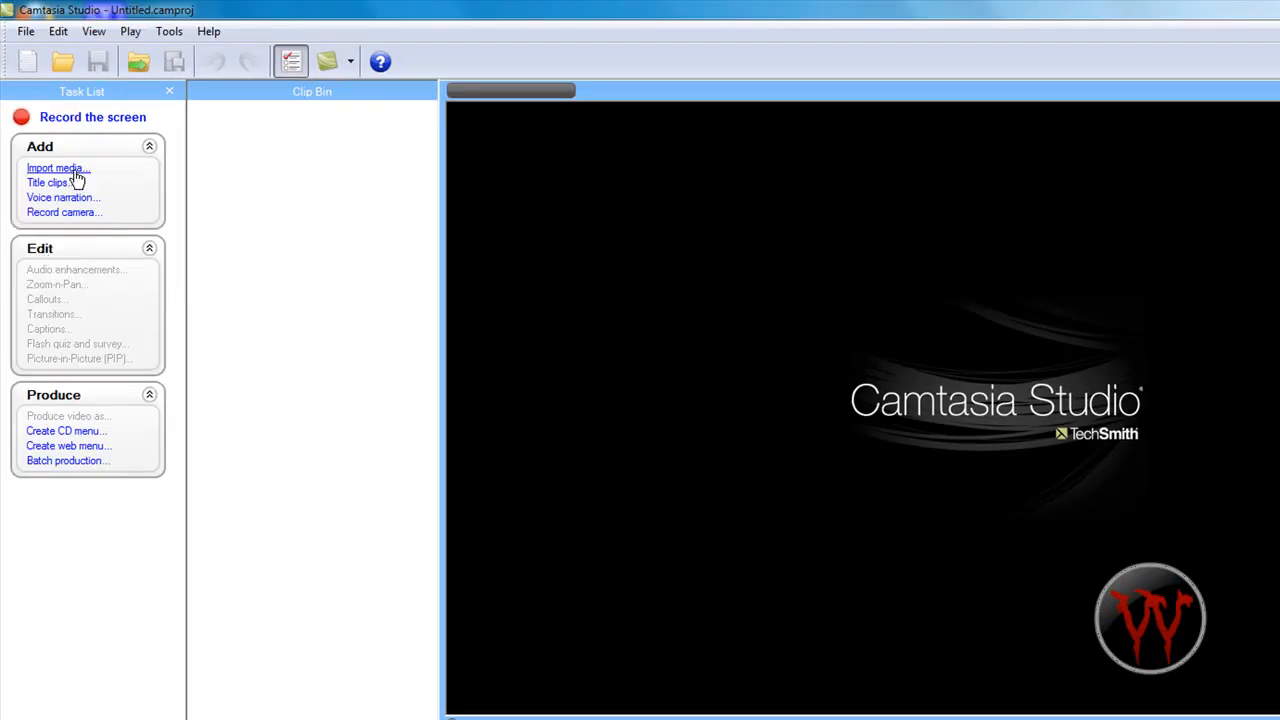
- Import the camrec recording and add it from the Clip Bin to the timeline
{"action": "left_click", "coordinate": [56, 168]}
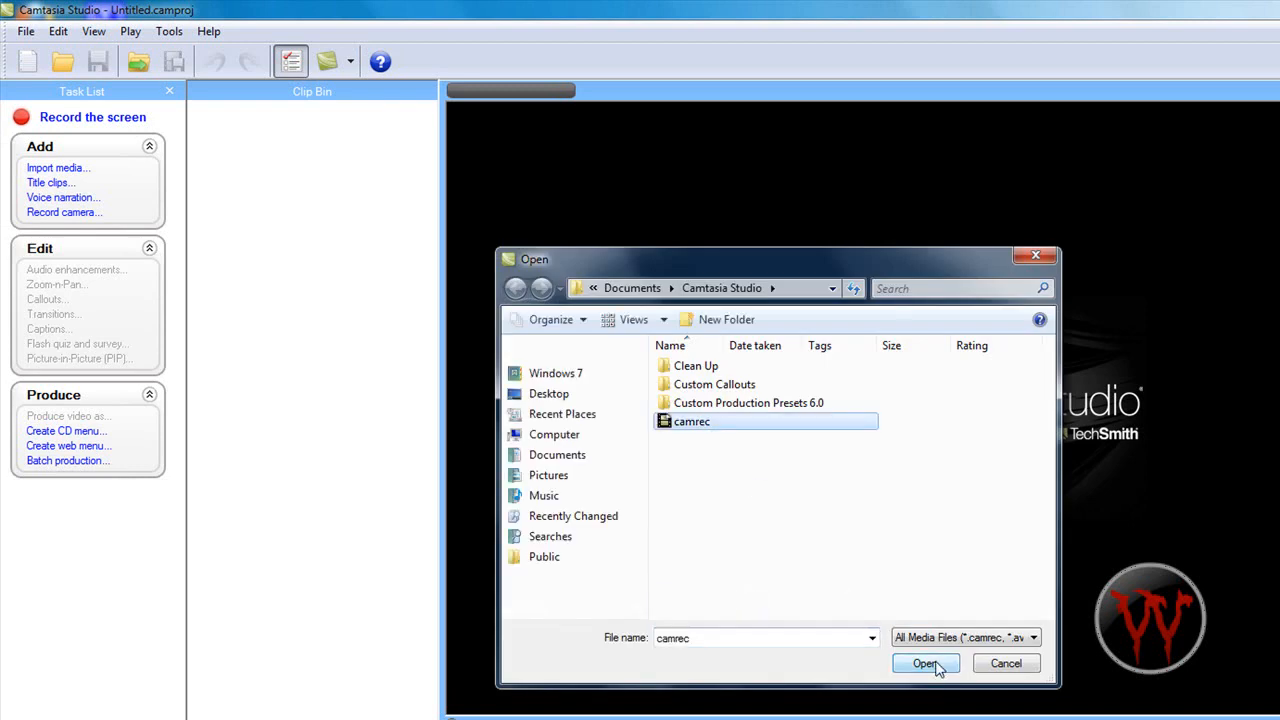
{"action": "left_click", "coordinate": [924, 664]}
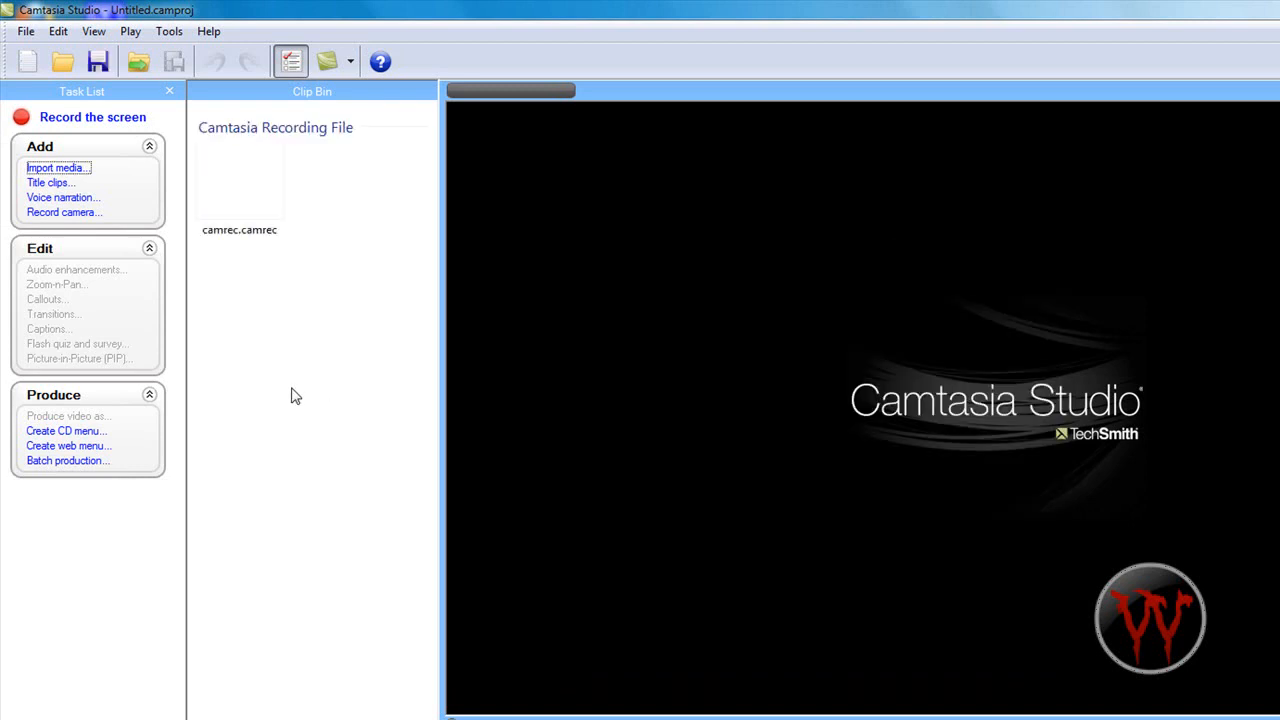
{"action": "right_click", "coordinate": [240, 184]}
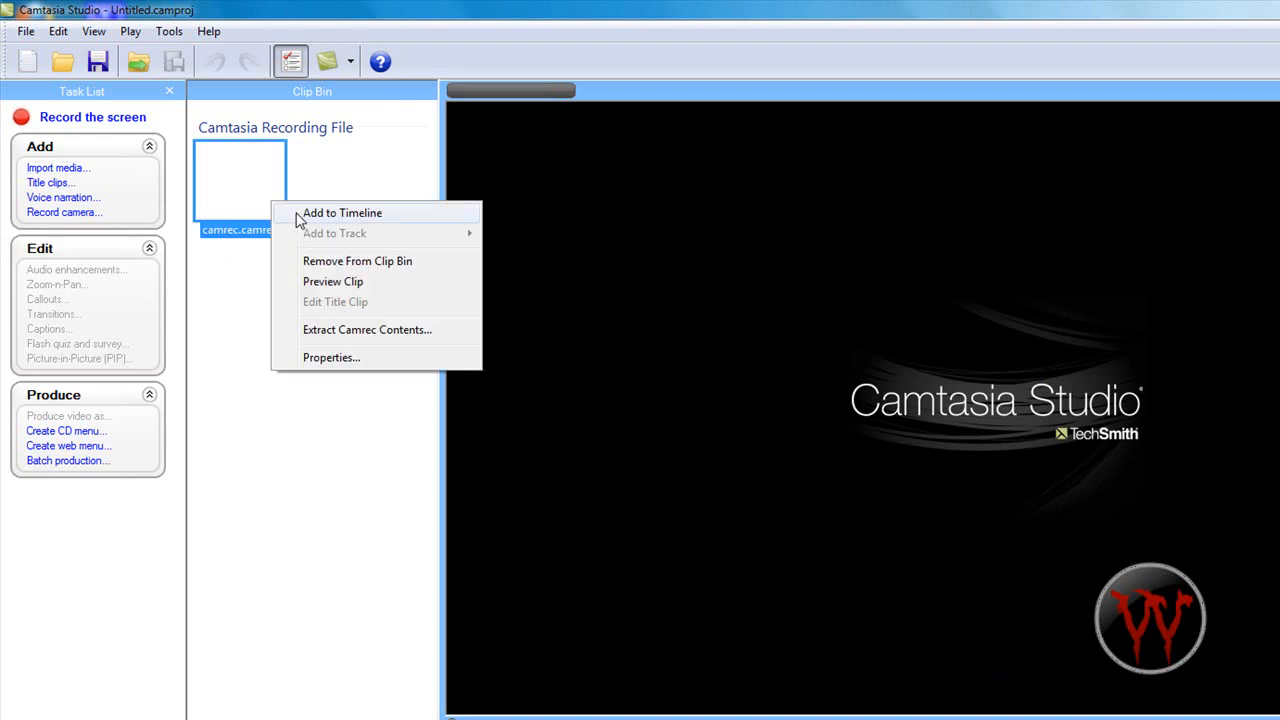
{"action": "left_click", "coordinate": [342, 212]}
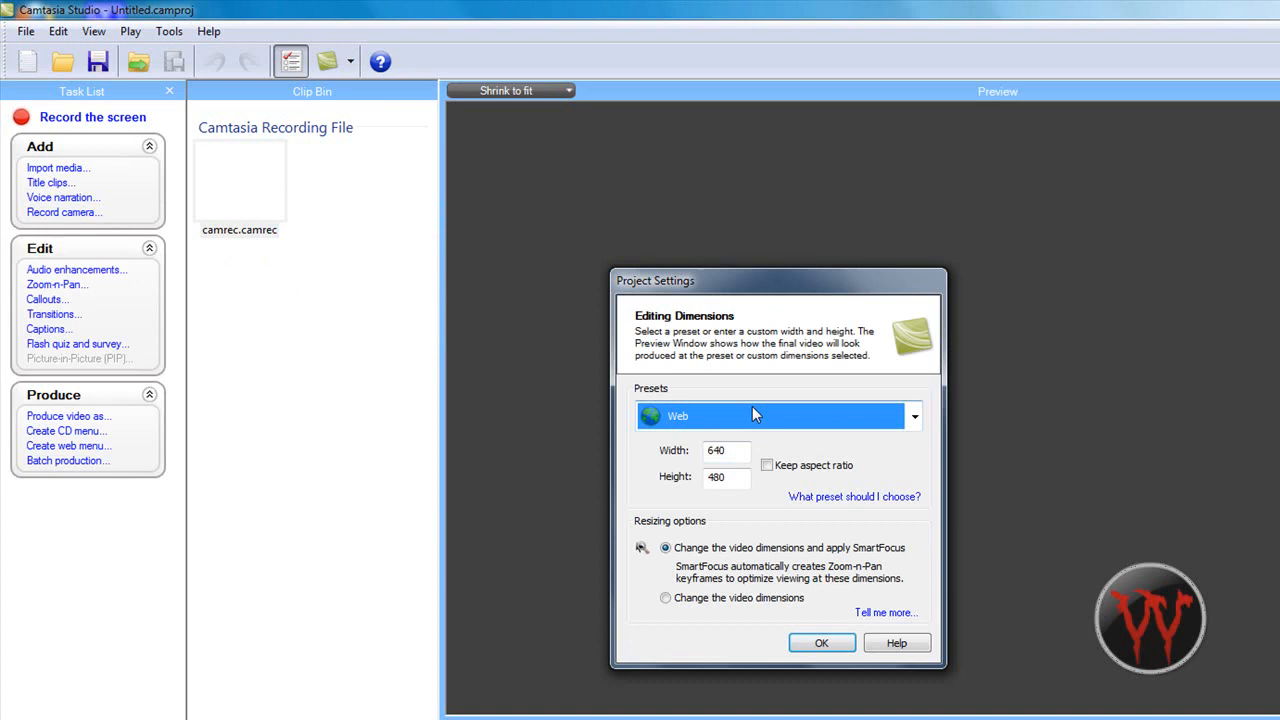
- Choose the YouTube Hi-Definition (1280x720) preset and confirm the project dimensions
{"action": "left_click", "coordinate": [912, 416]}
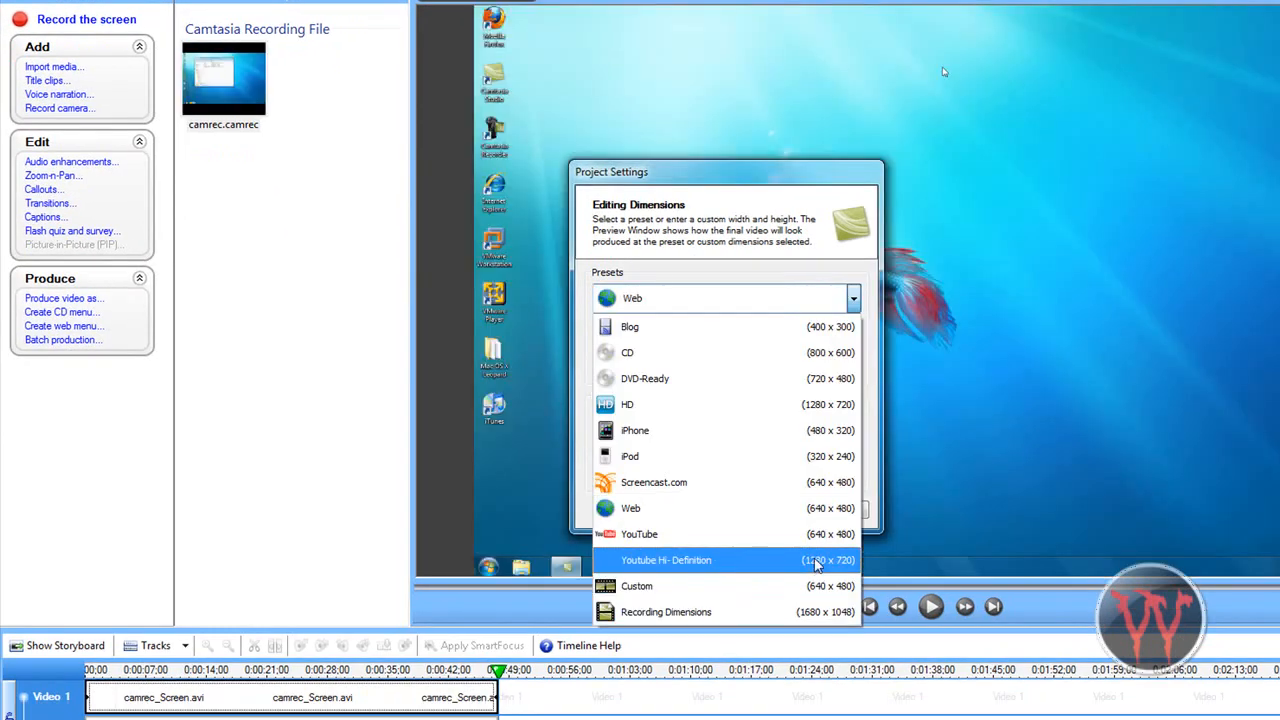
{"action": "left_click", "coordinate": [666, 560]}
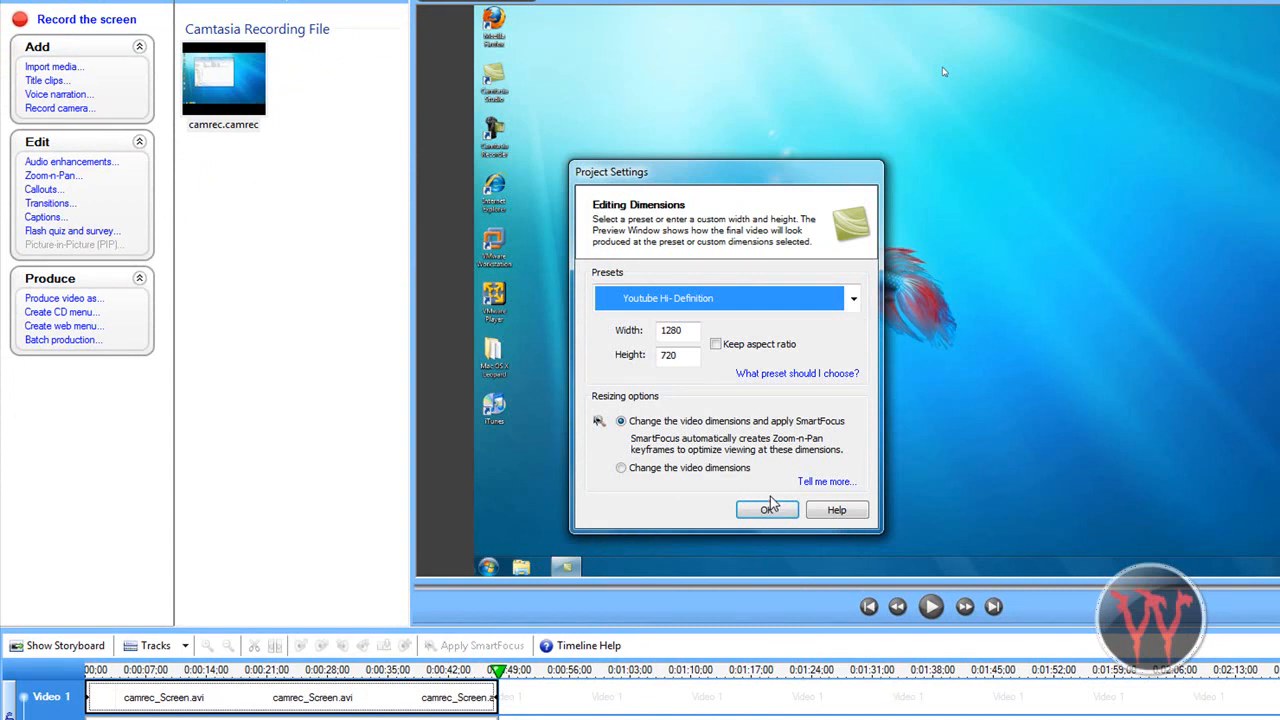
{"action": "left_click", "coordinate": [768, 510]}
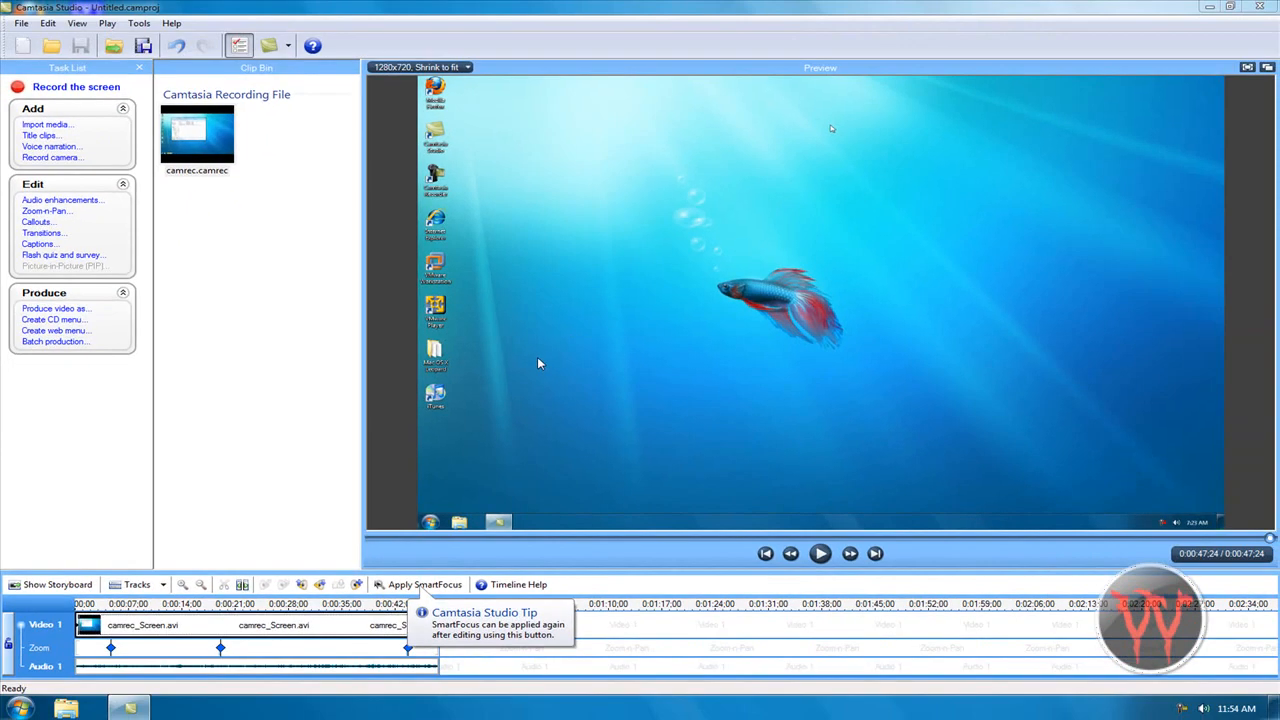
{"action": "mouse_move", "coordinate": [632, 476]}
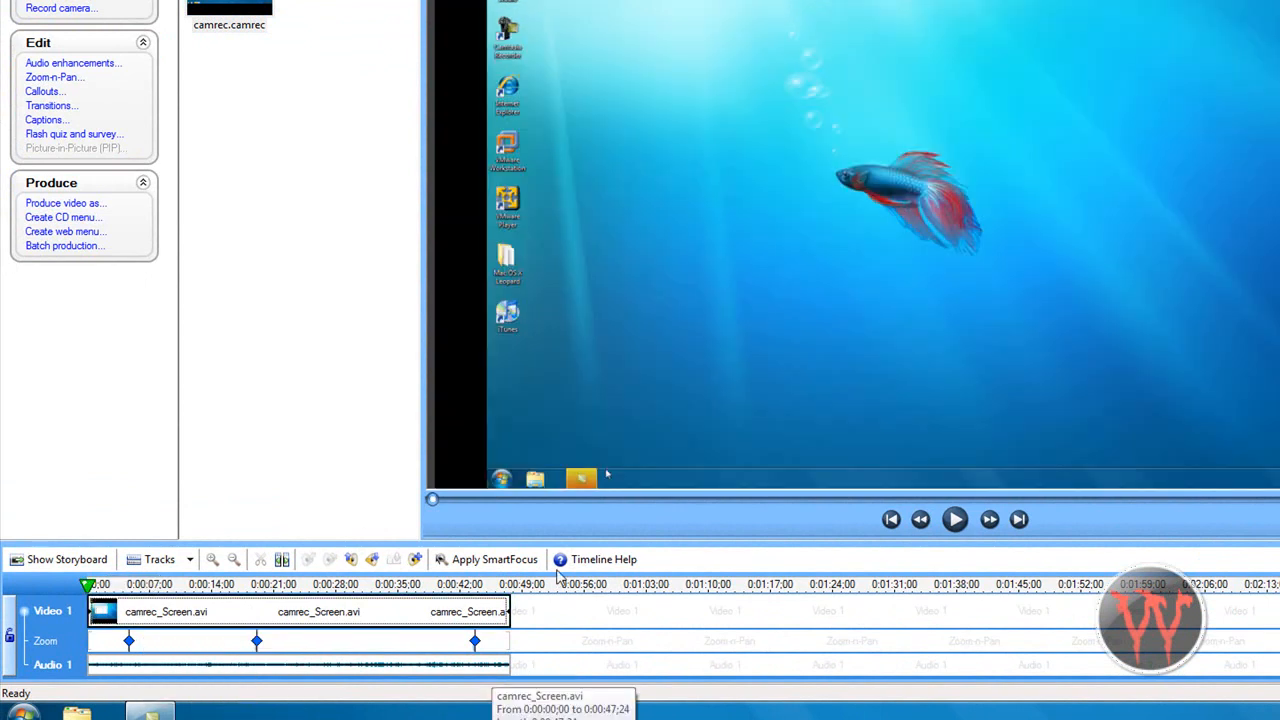
{"action": "mouse_move", "coordinate": [420, 222]}
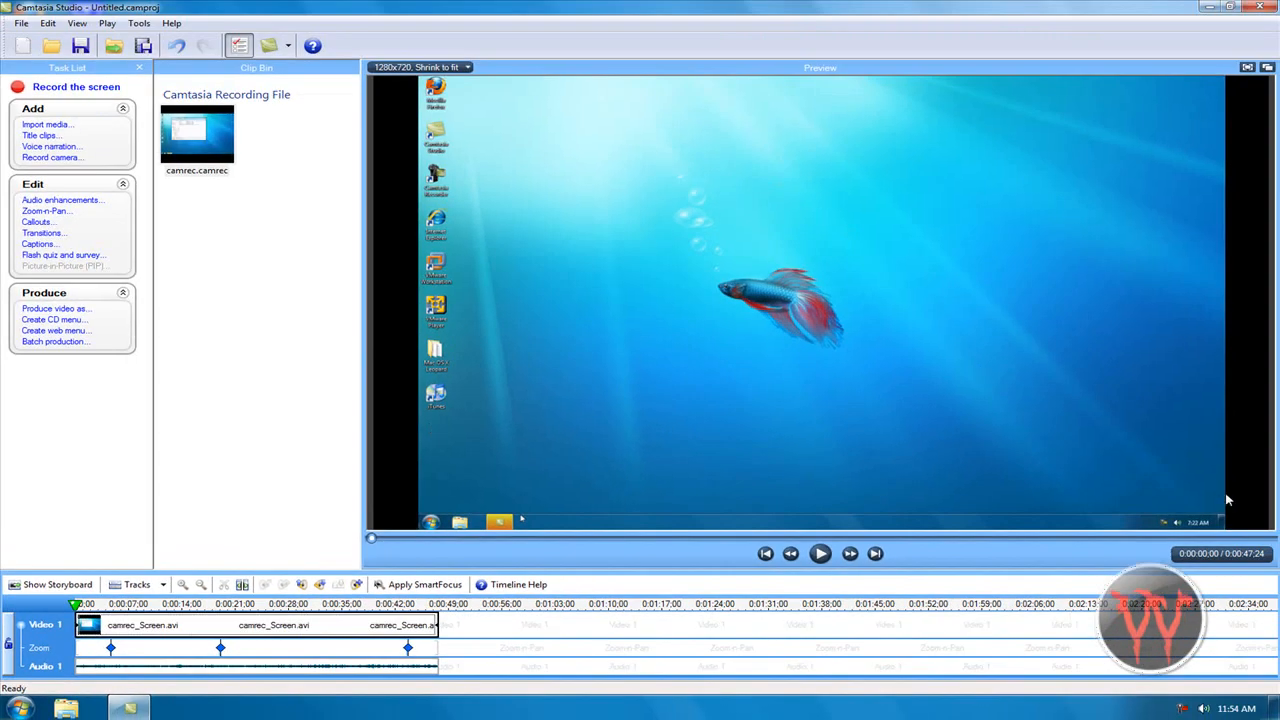
{"action": "mouse_move", "coordinate": [44, 212]}
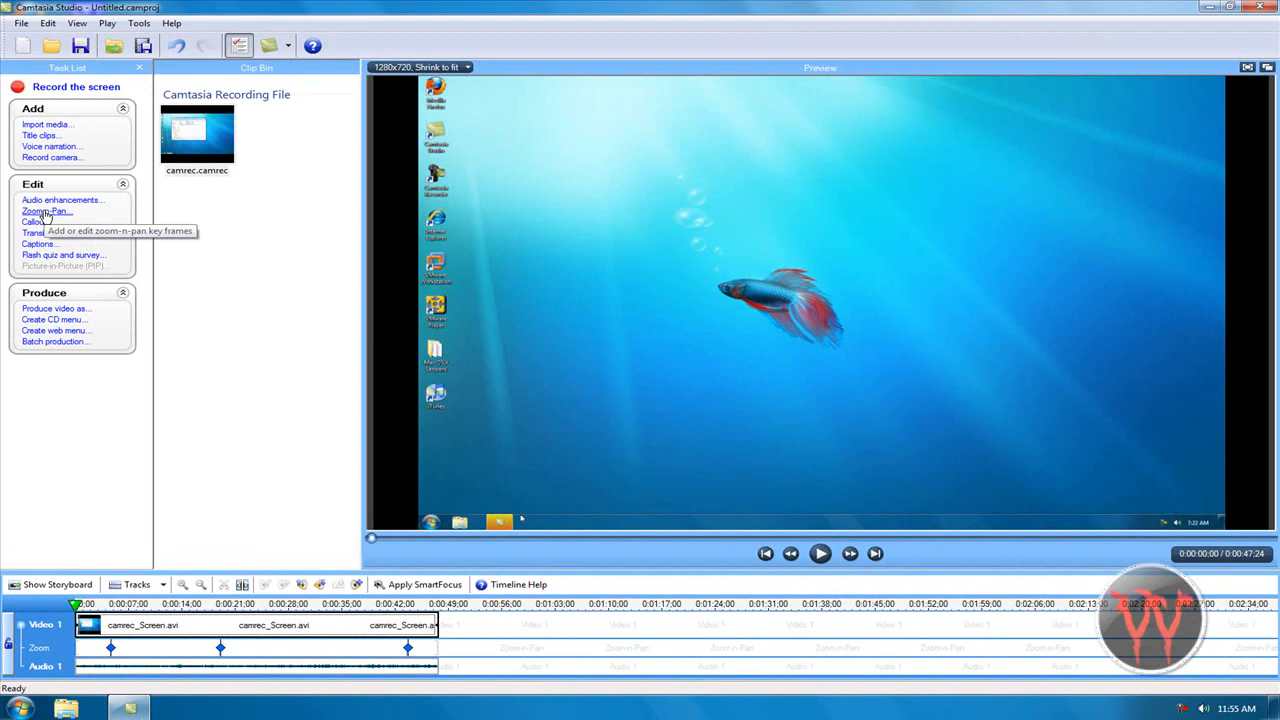
{"action": "left_click", "coordinate": [48, 212]}
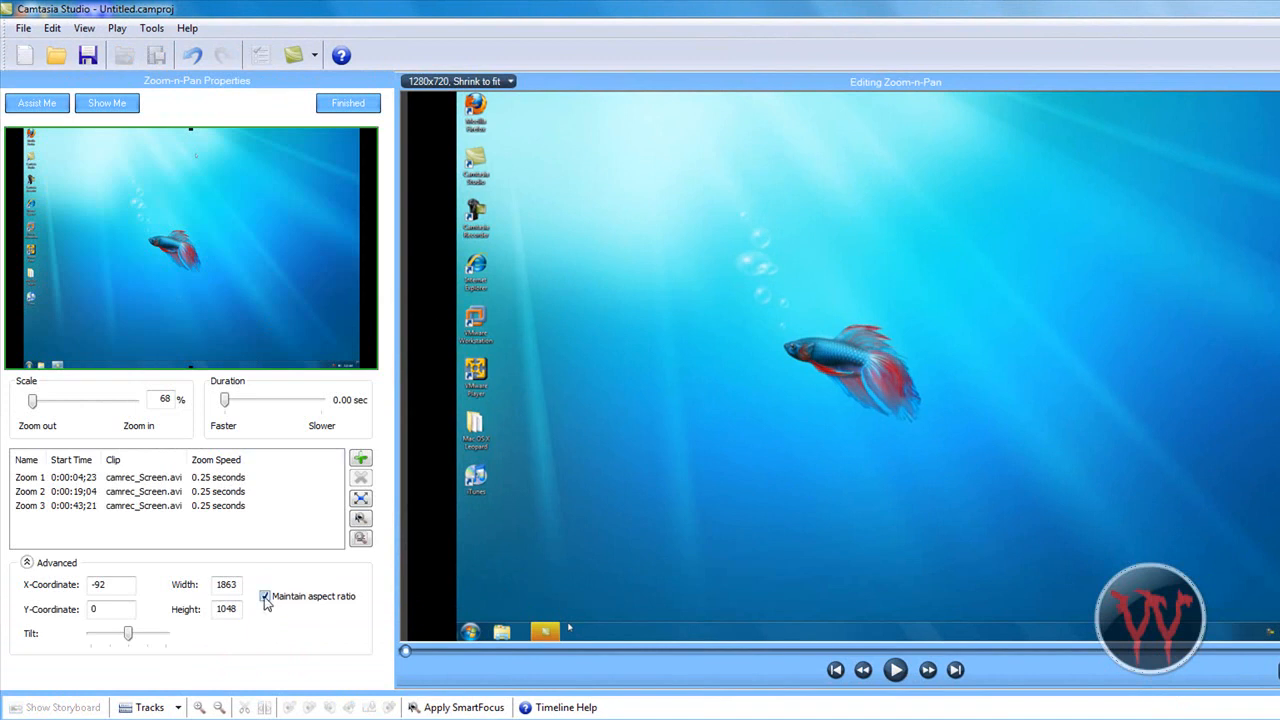
{"action": "left_click", "coordinate": [264, 596]}
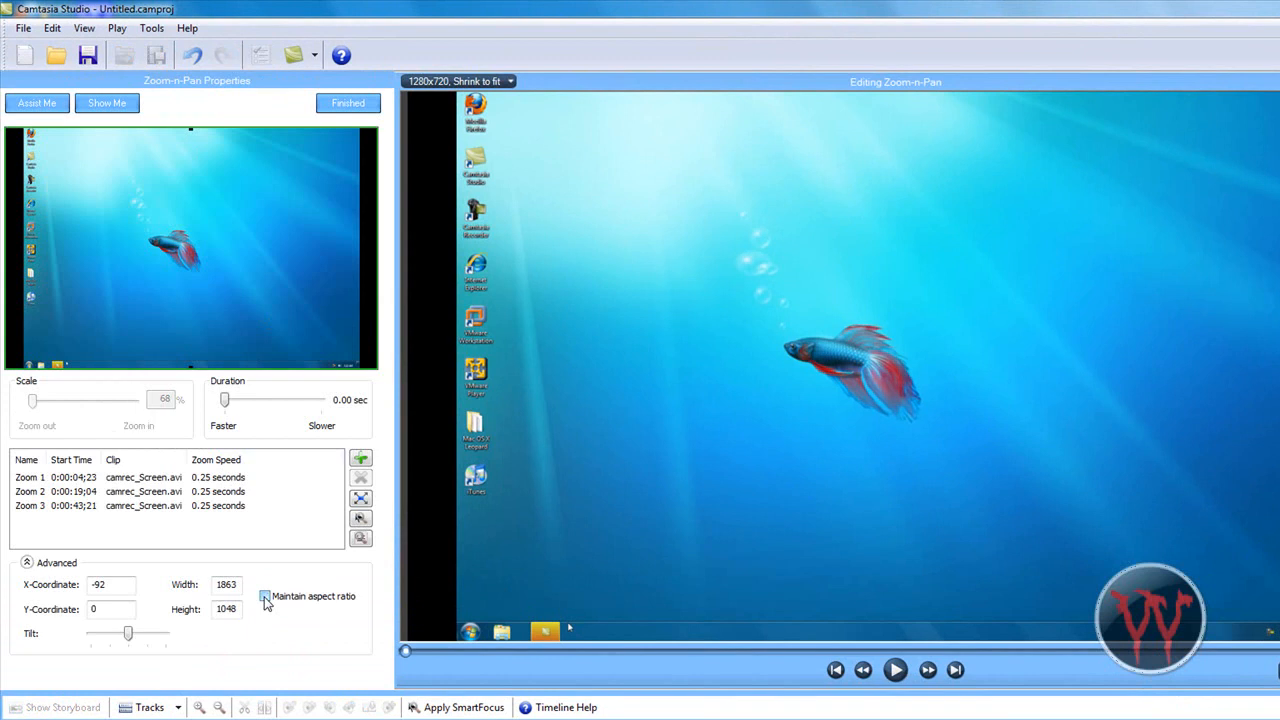
{"action": "mouse_move", "coordinate": [264, 604]}
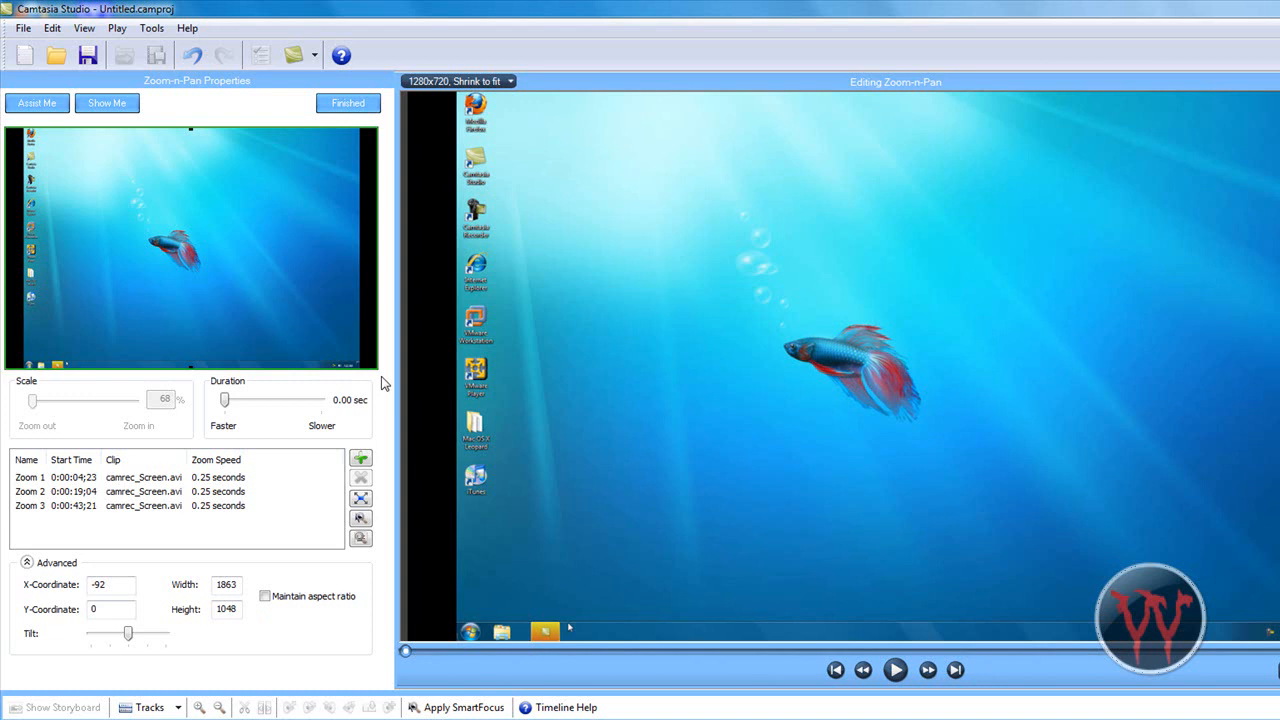
{"action": "mouse_move", "coordinate": [84, 536]}
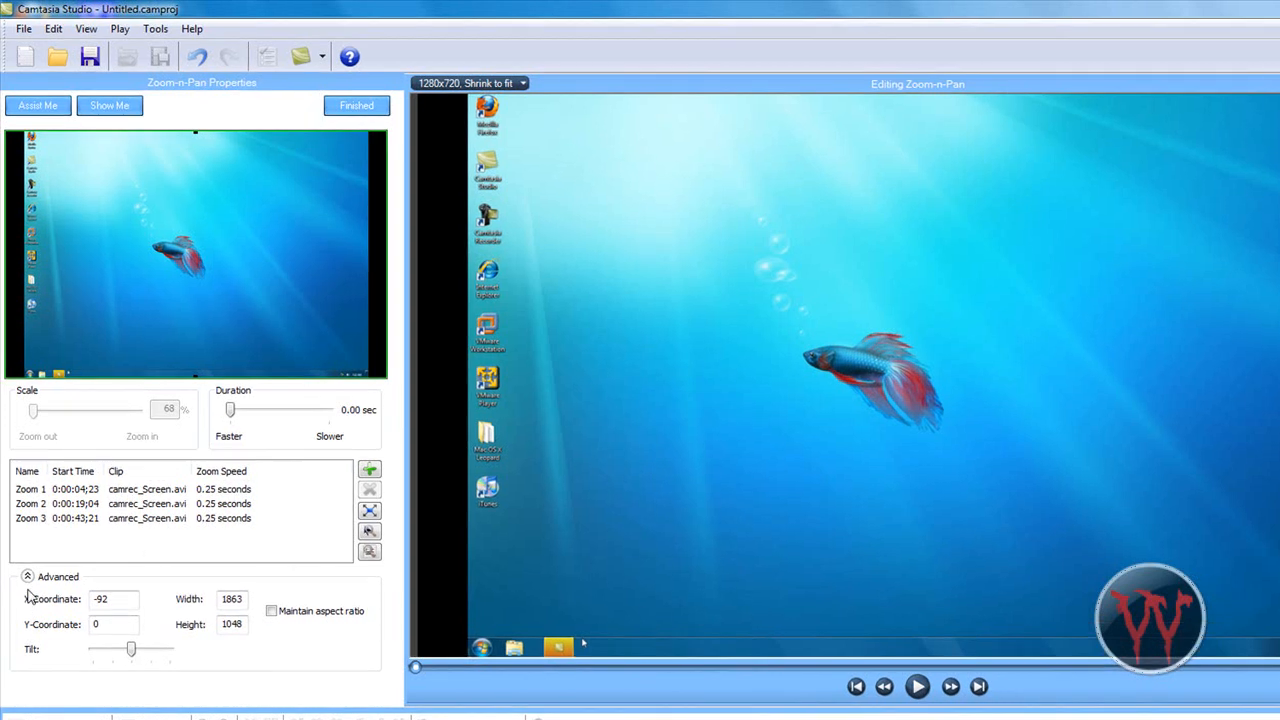
{"action": "left_click", "coordinate": [28, 576]}
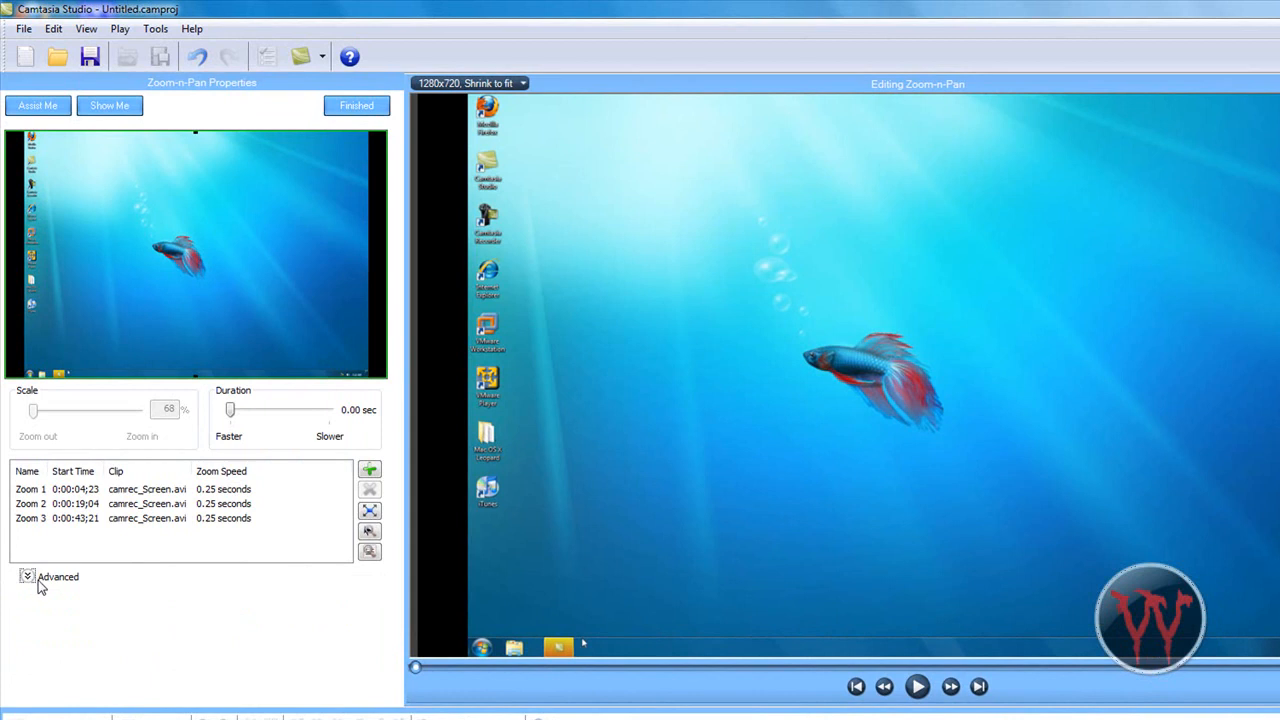
{"action": "mouse_move", "coordinate": [32, 592]}
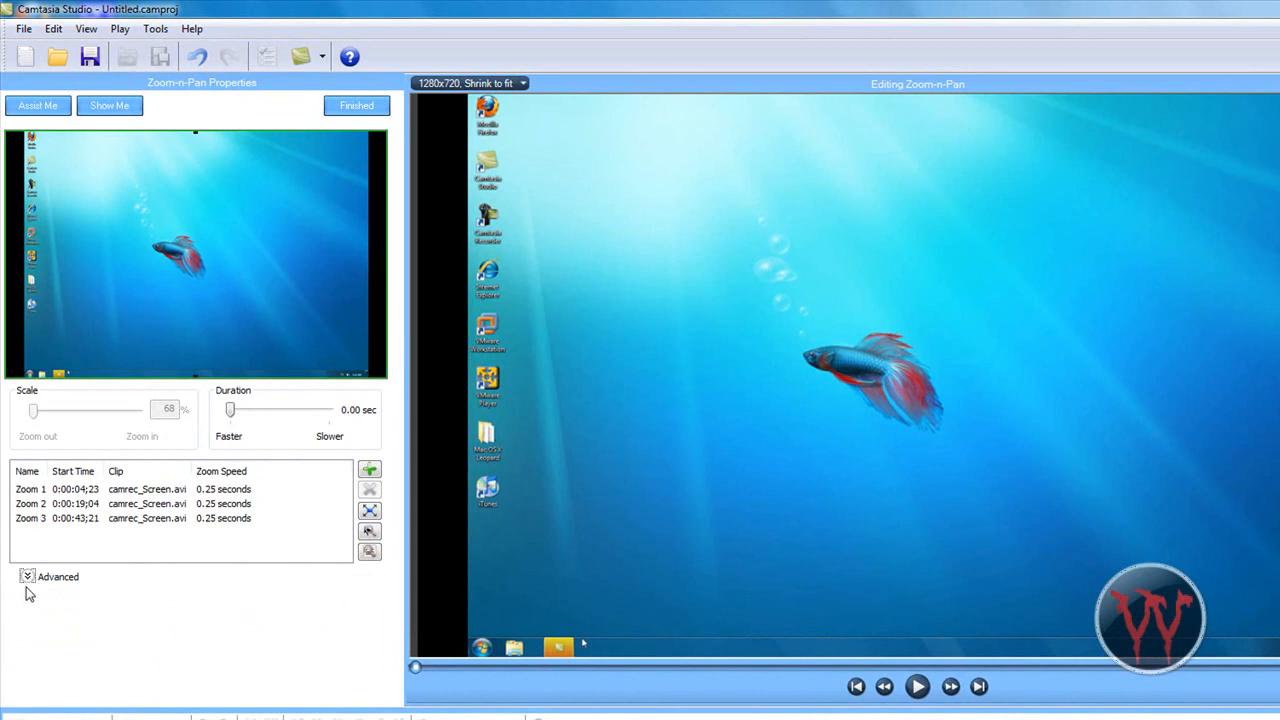
{"action": "left_click", "coordinate": [28, 576]}
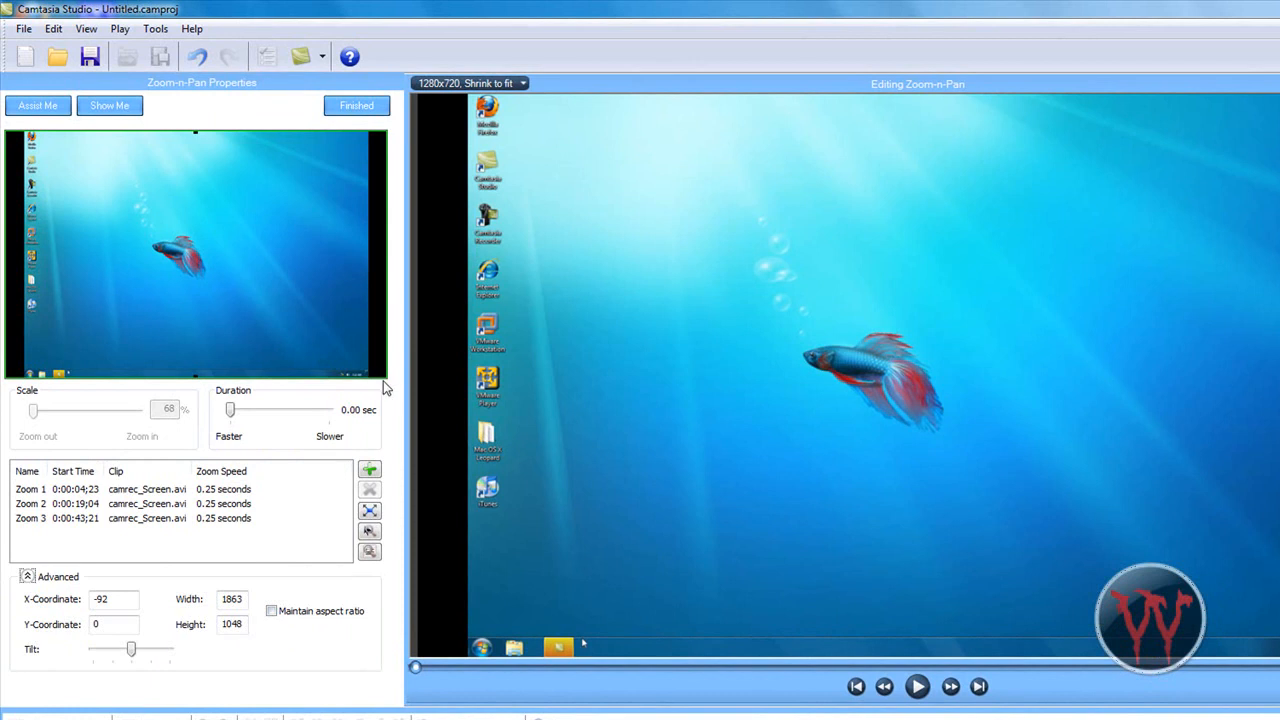
{"action": "mouse_move", "coordinate": [384, 378]}
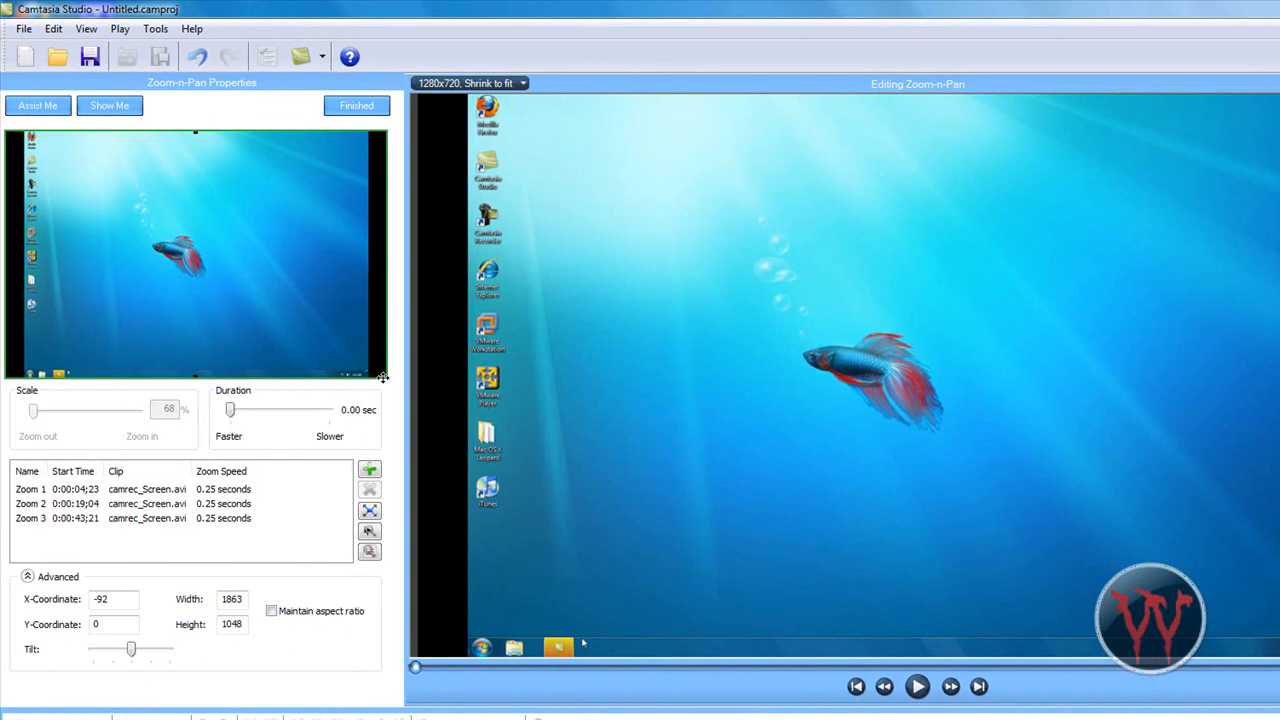
{"action": "mouse_move", "coordinate": [390, 388]}
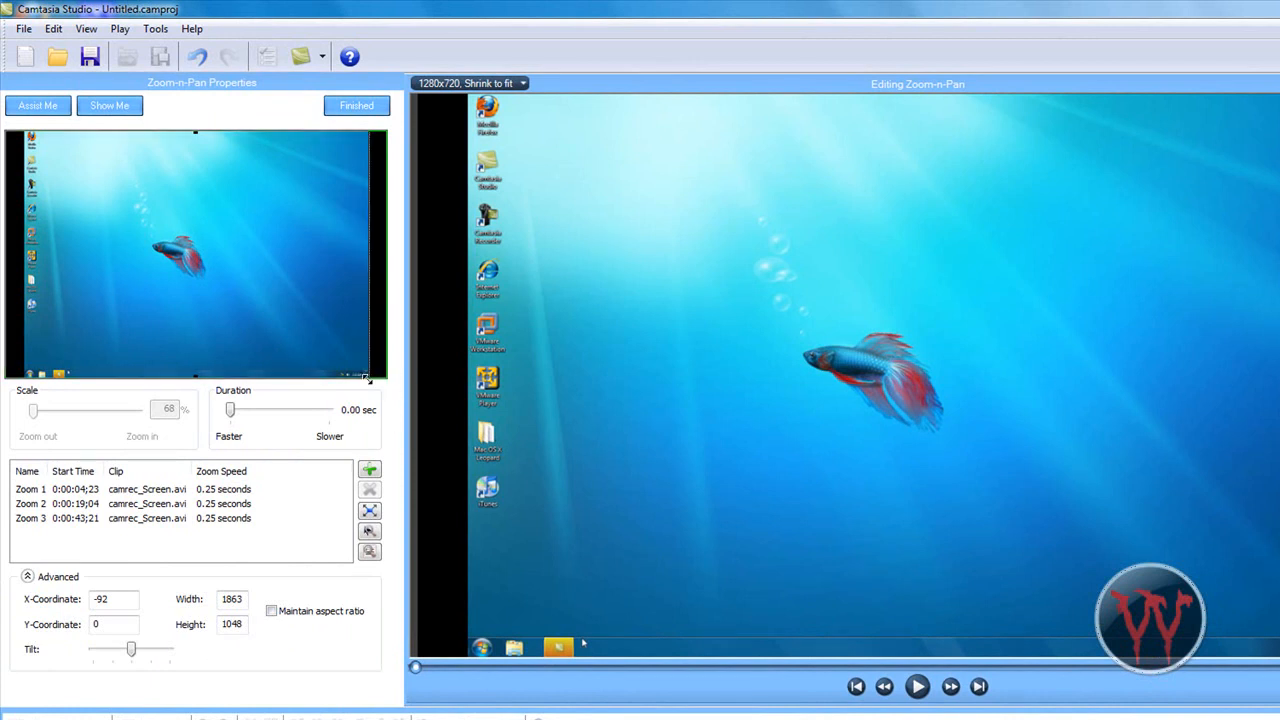
- Add a Zoom 4 keyframe at 0:00:00 stretched wider over the black side bars, dismissing the Windows prompt
{"action": "left_click", "coordinate": [368, 468]}
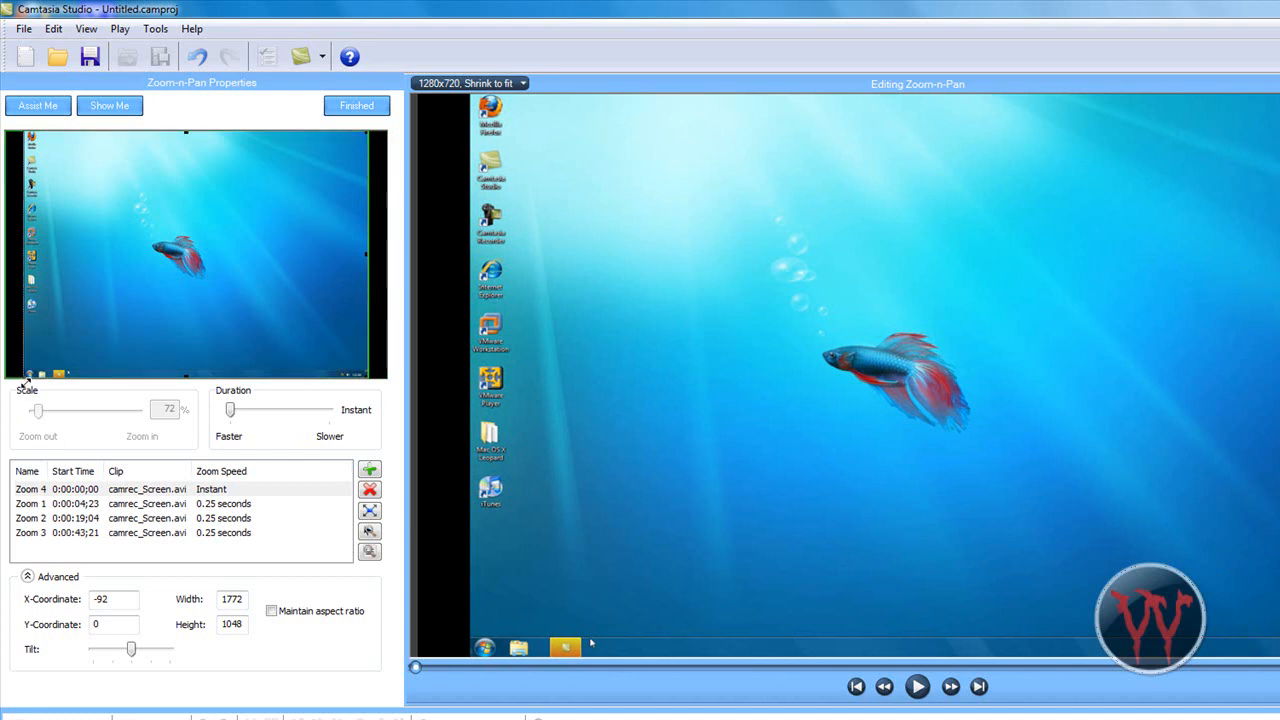
{"action": "left_click_drag", "start_coordinate": [38, 410], "coordinate": [48, 410]}
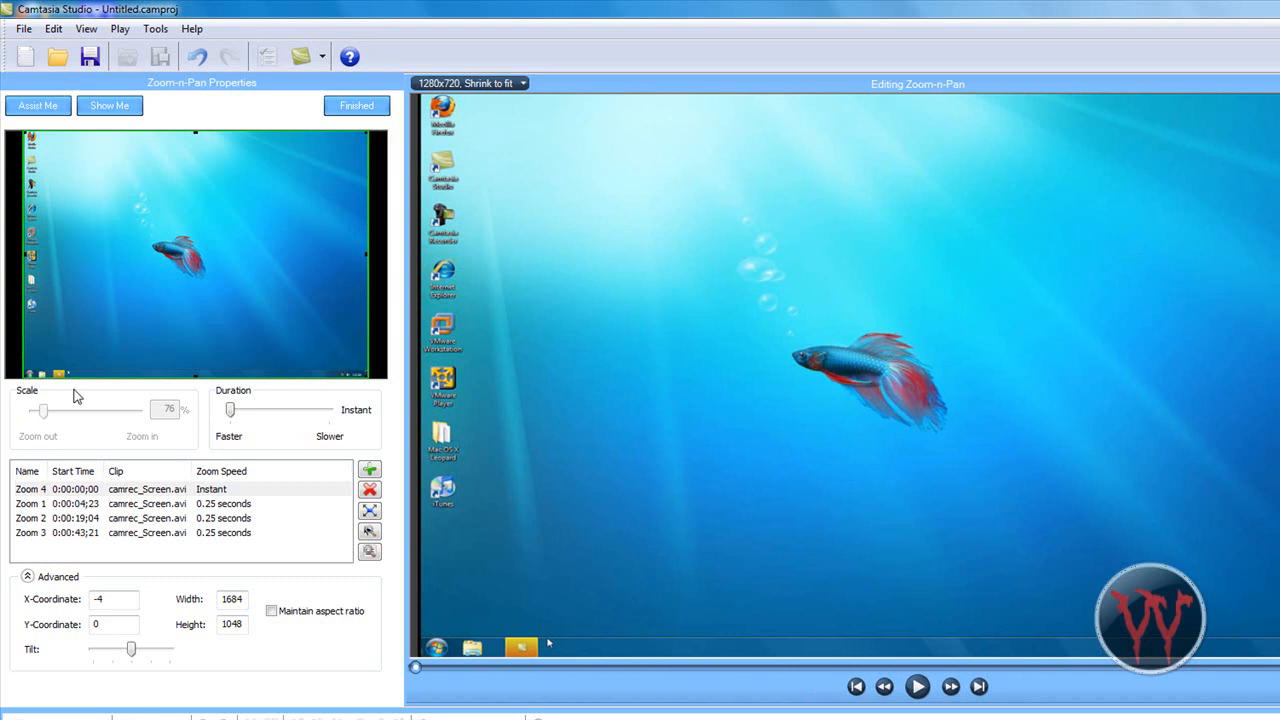
{"action": "mouse_move", "coordinate": [8, 694]}
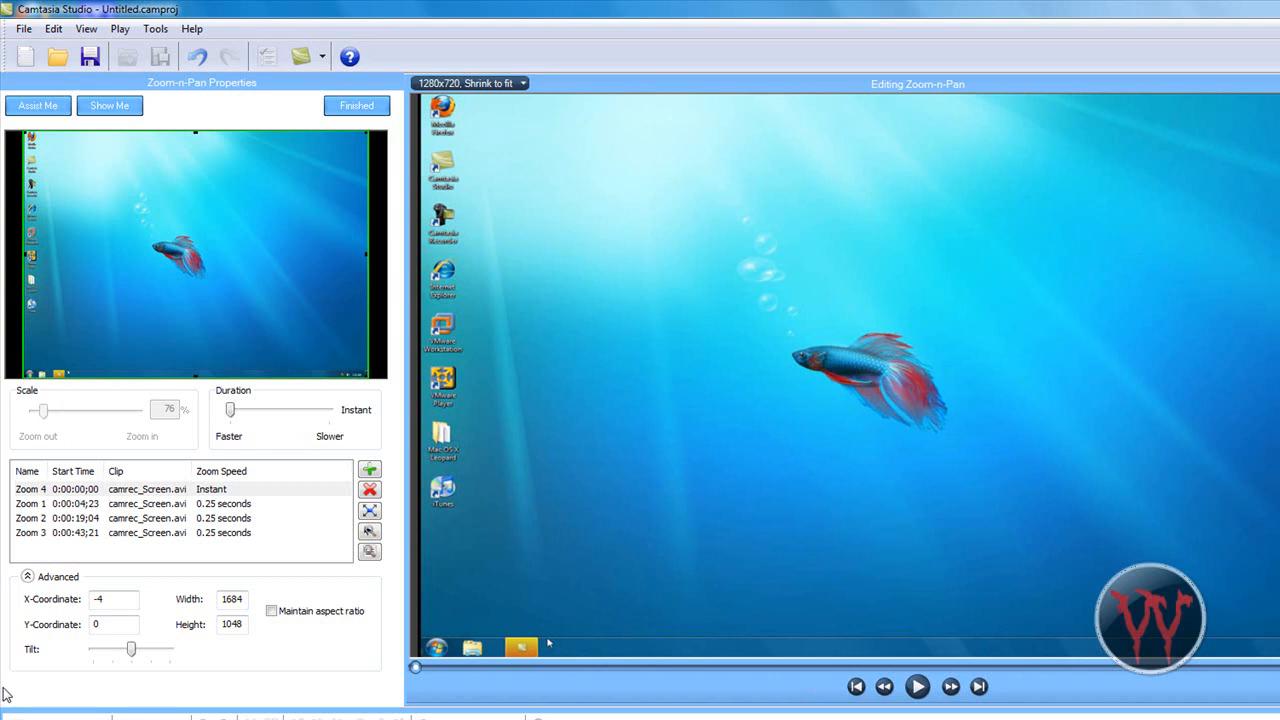
{"action": "mouse_move", "coordinate": [4, 258]}
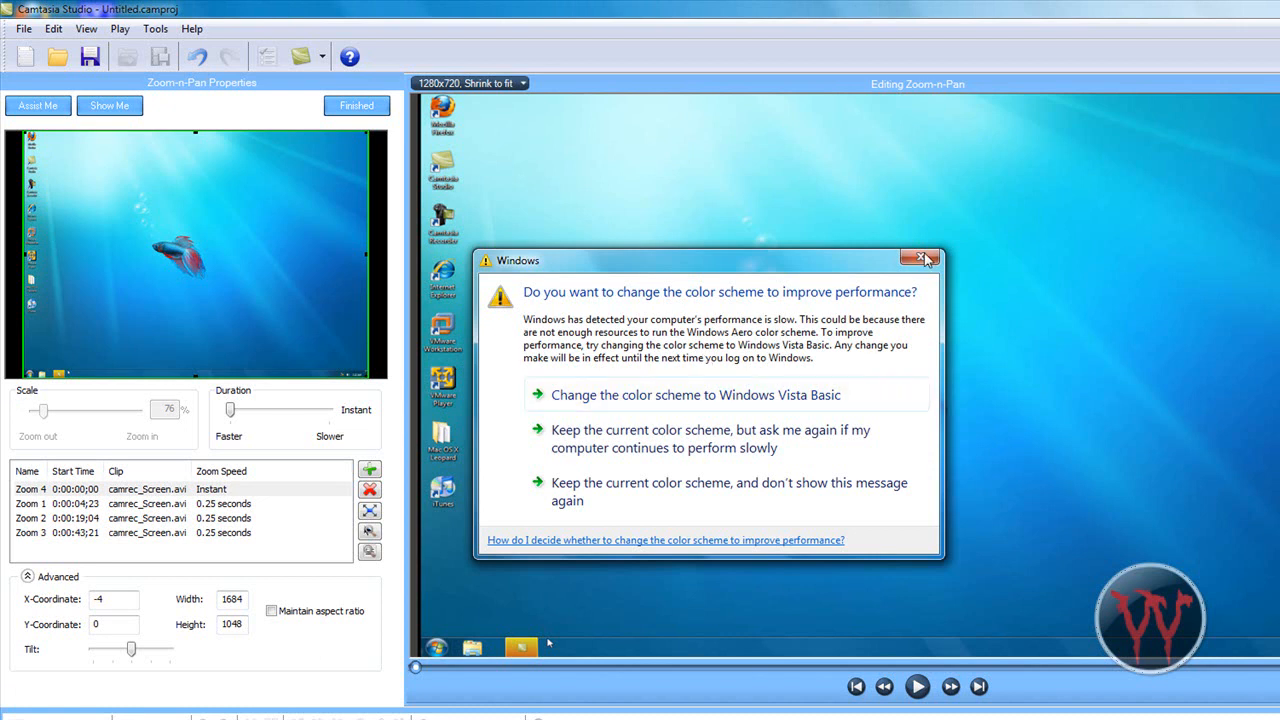
{"action": "left_click", "coordinate": [920, 260]}
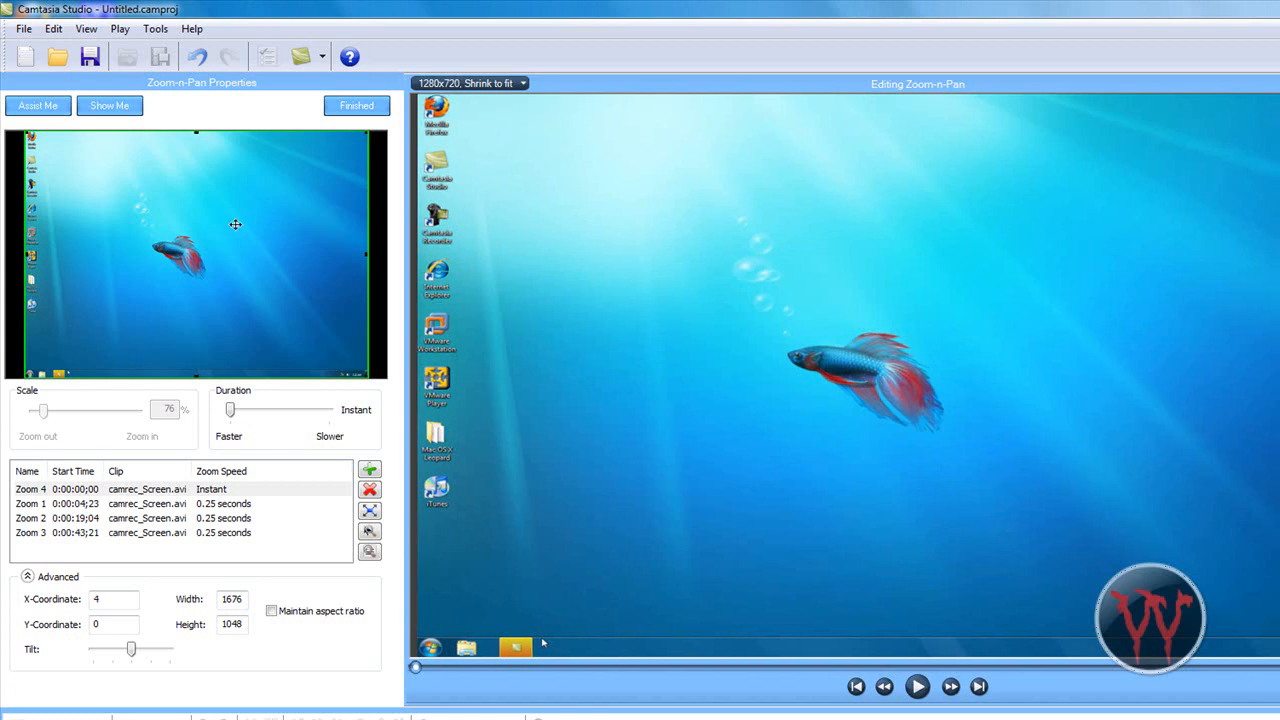
{"action": "mouse_move", "coordinate": [520, 380]}
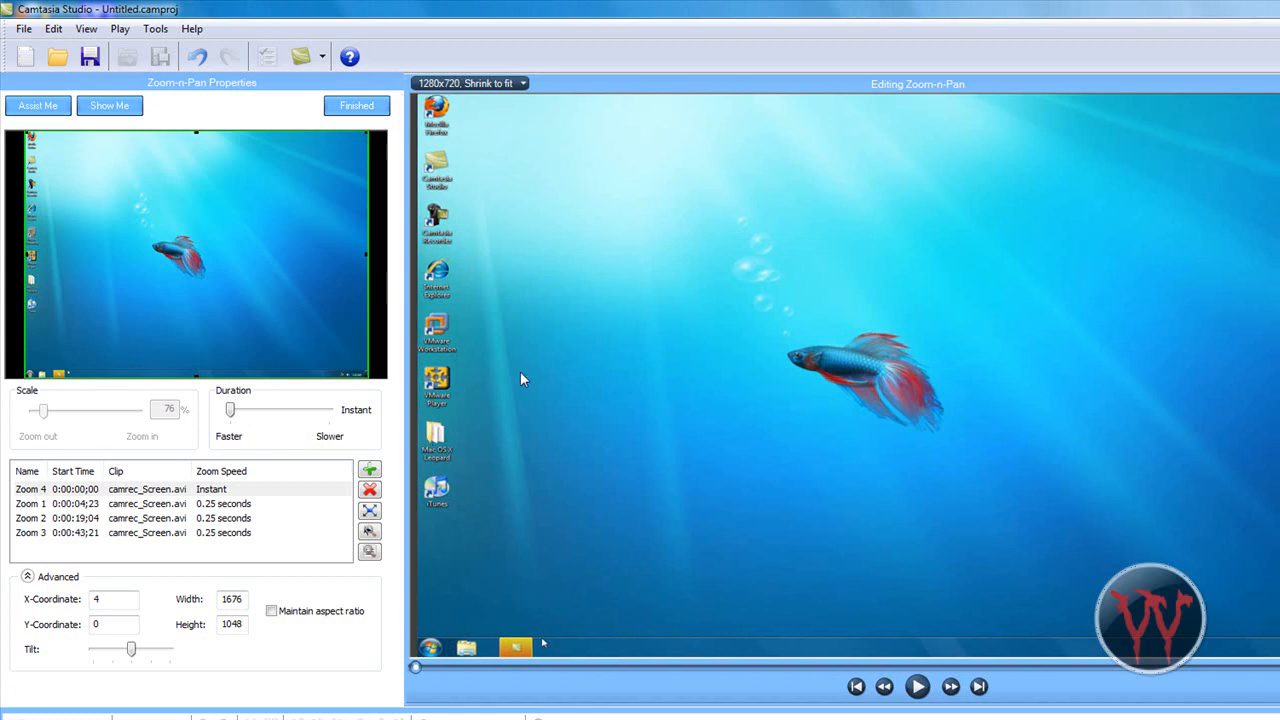
{"action": "mouse_move", "coordinate": [490, 492]}
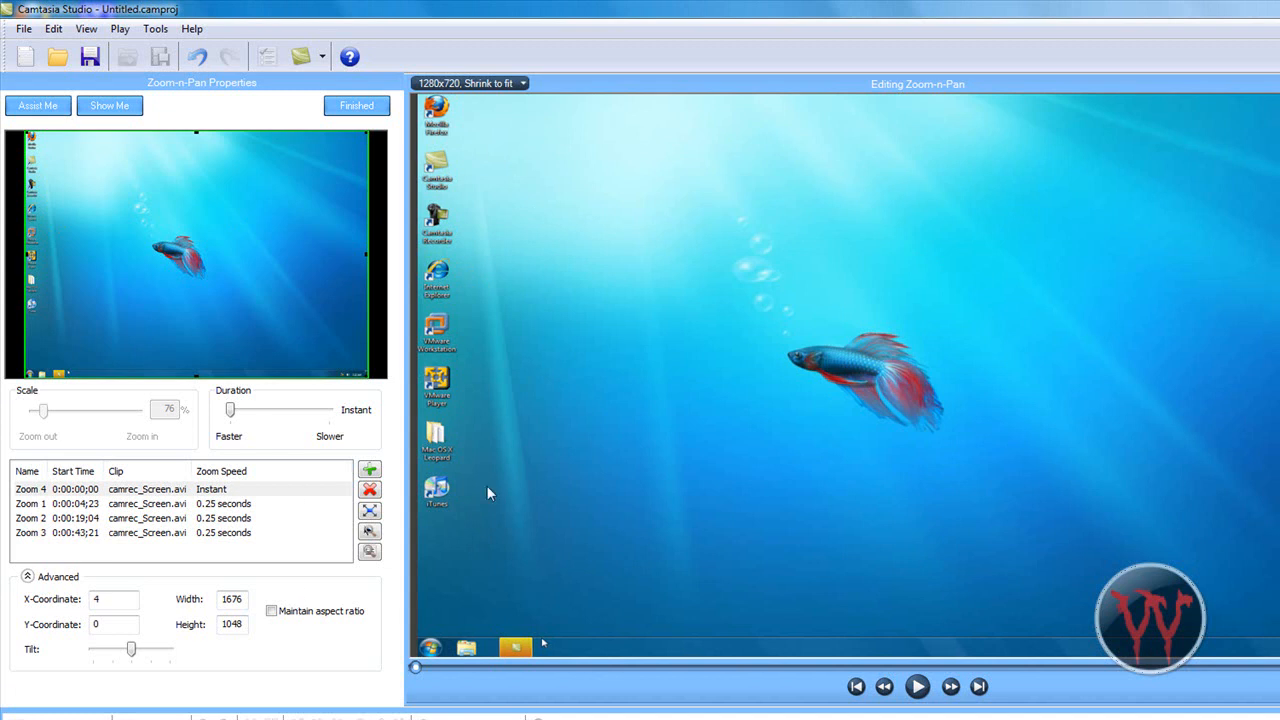
{"action": "mouse_move", "coordinate": [952, 508]}
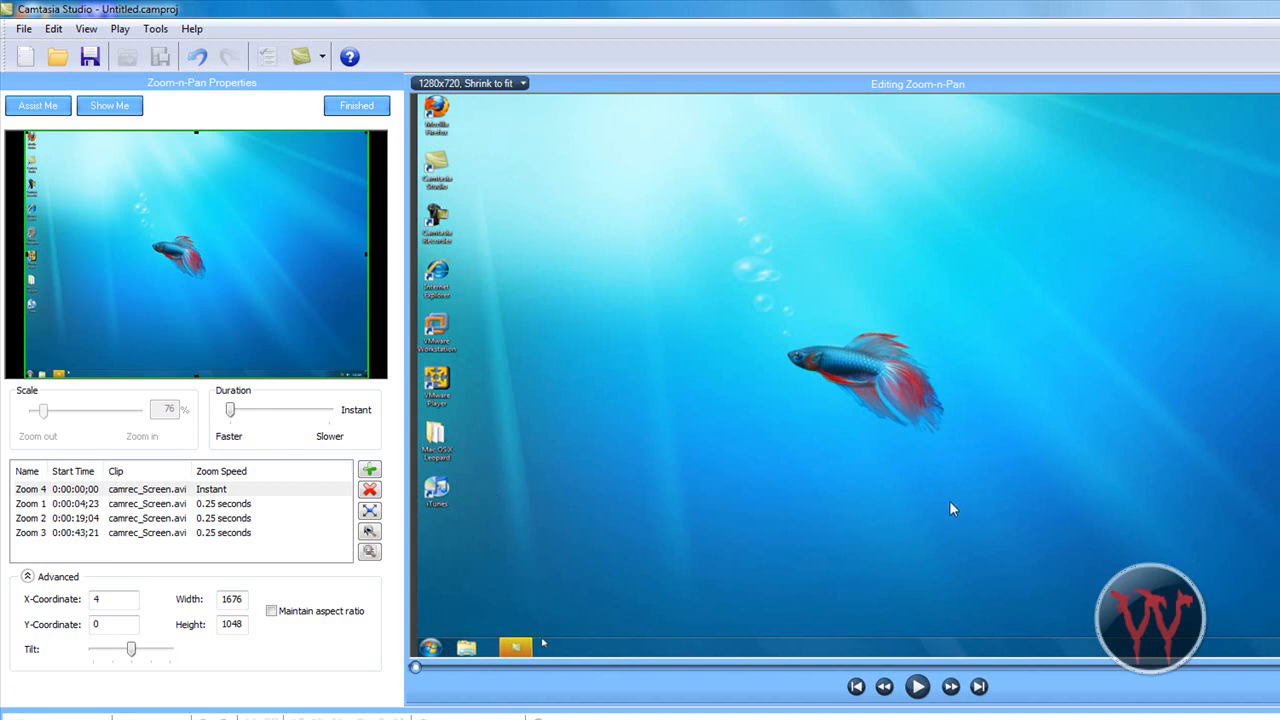
{"action": "mouse_move", "coordinate": [756, 420]}
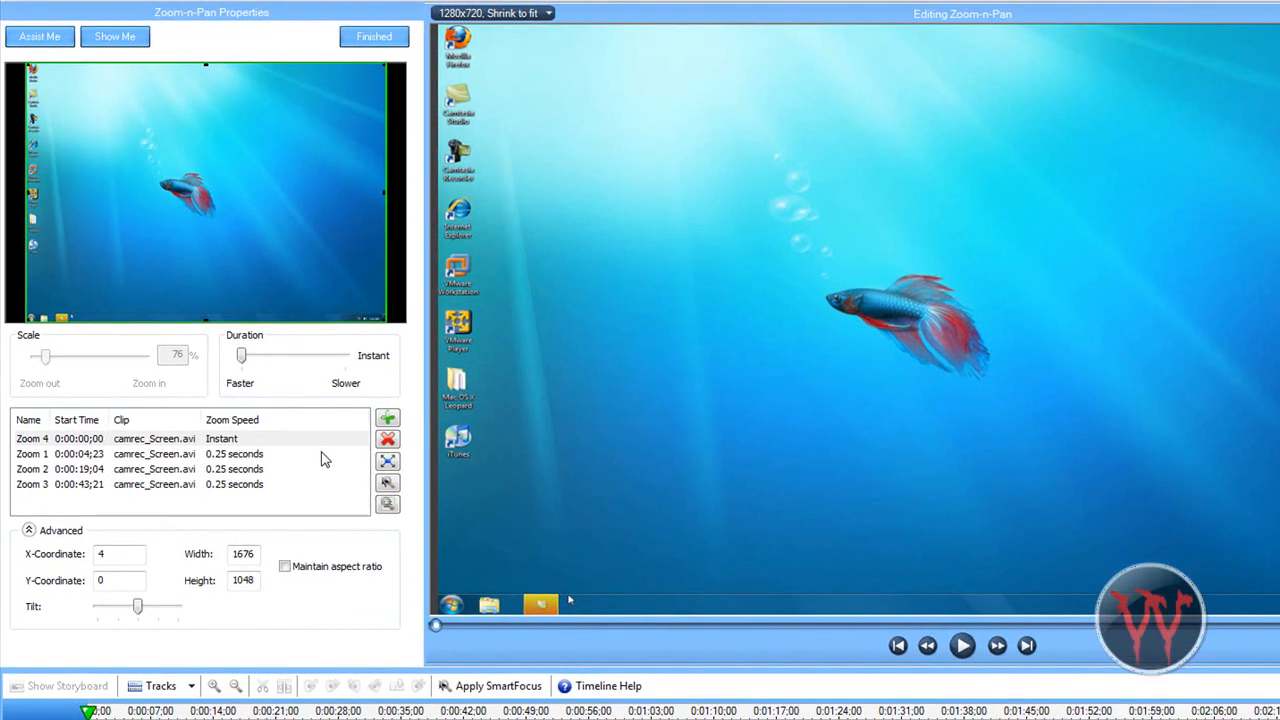
{"action": "mouse_move", "coordinate": [368, 452]}
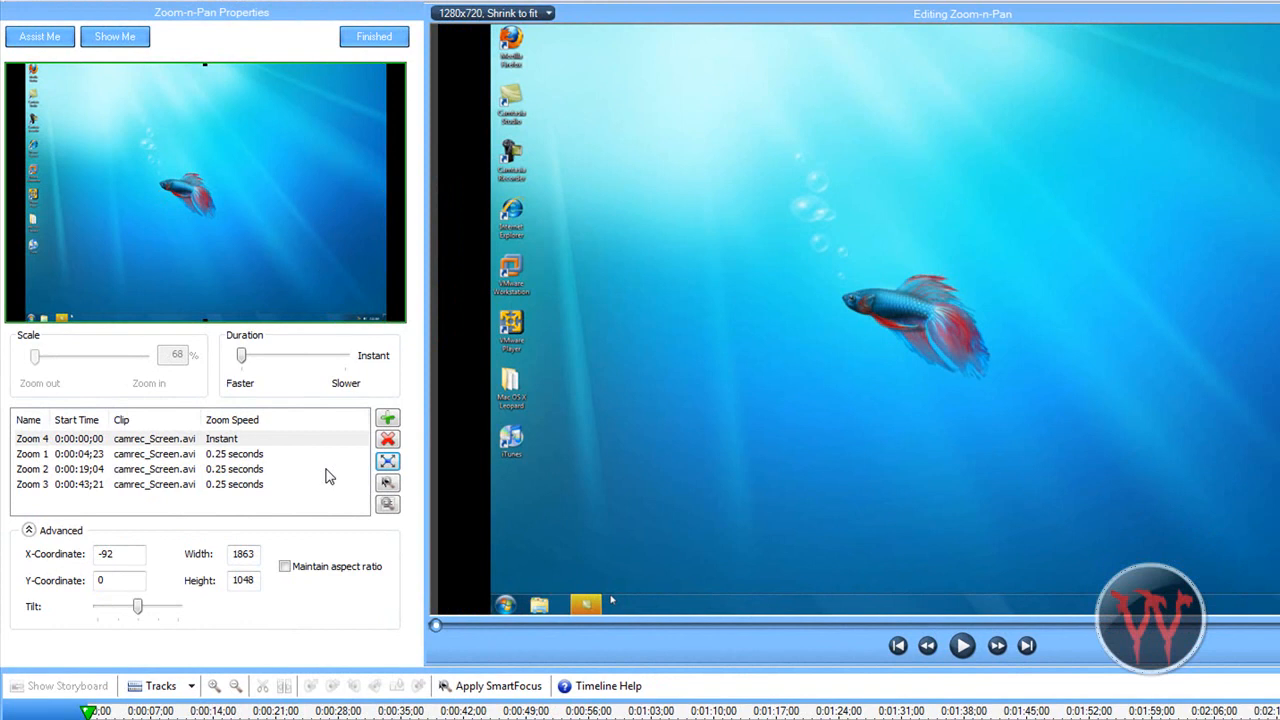
- Switch Maintain aspect ratio back on for Zoom 4 so it scales to 68% at 1863×1048
{"action": "left_click", "coordinate": [284, 566]}
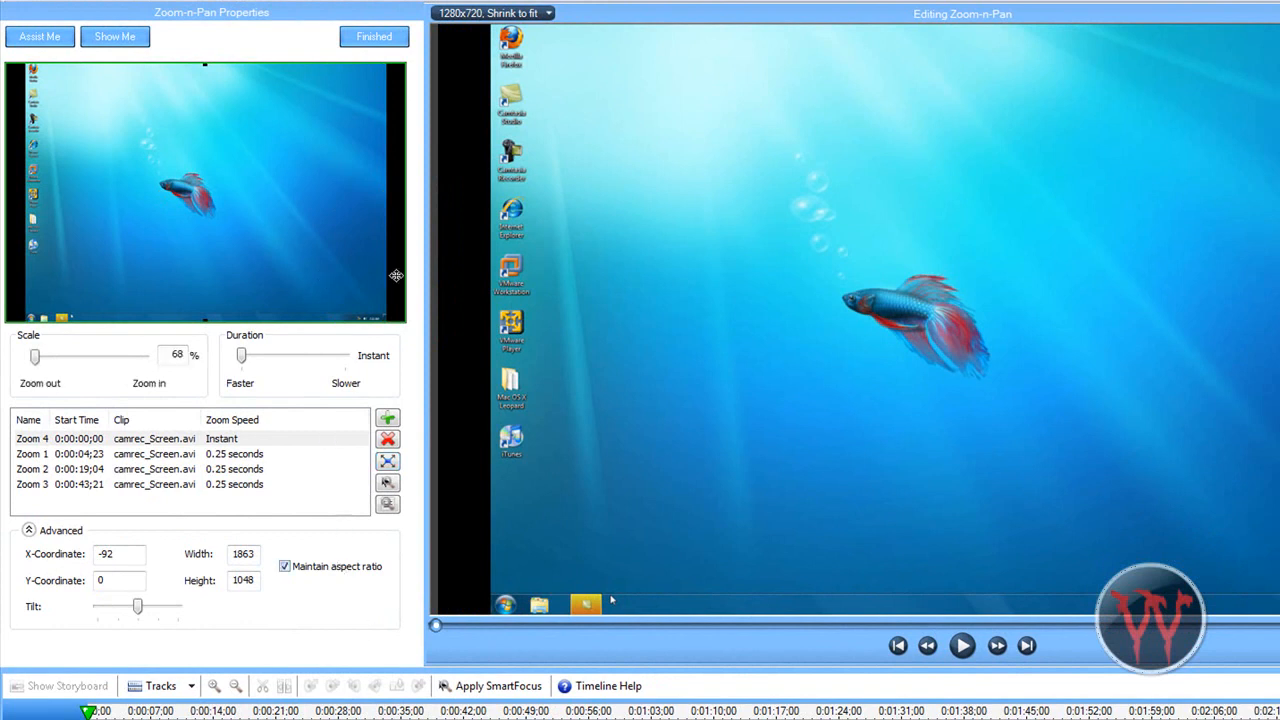
{"action": "mouse_move", "coordinate": [216, 264]}
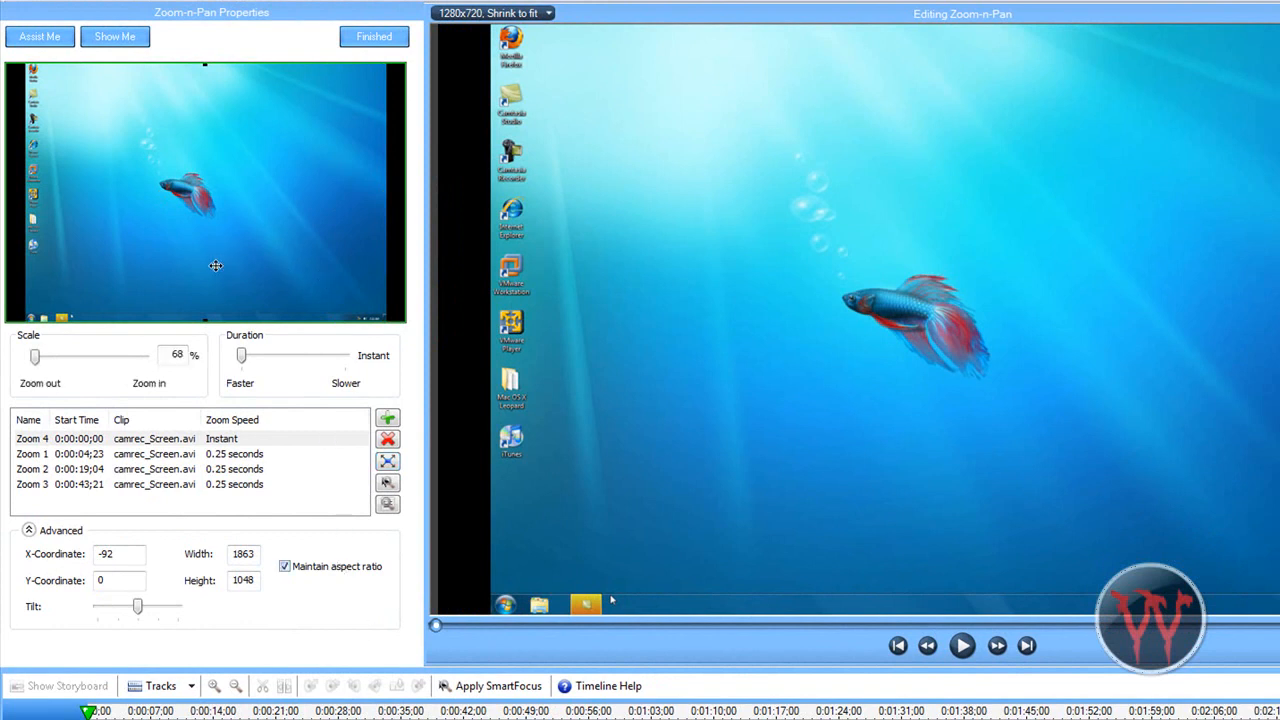
{"action": "mouse_move", "coordinate": [216, 264]}
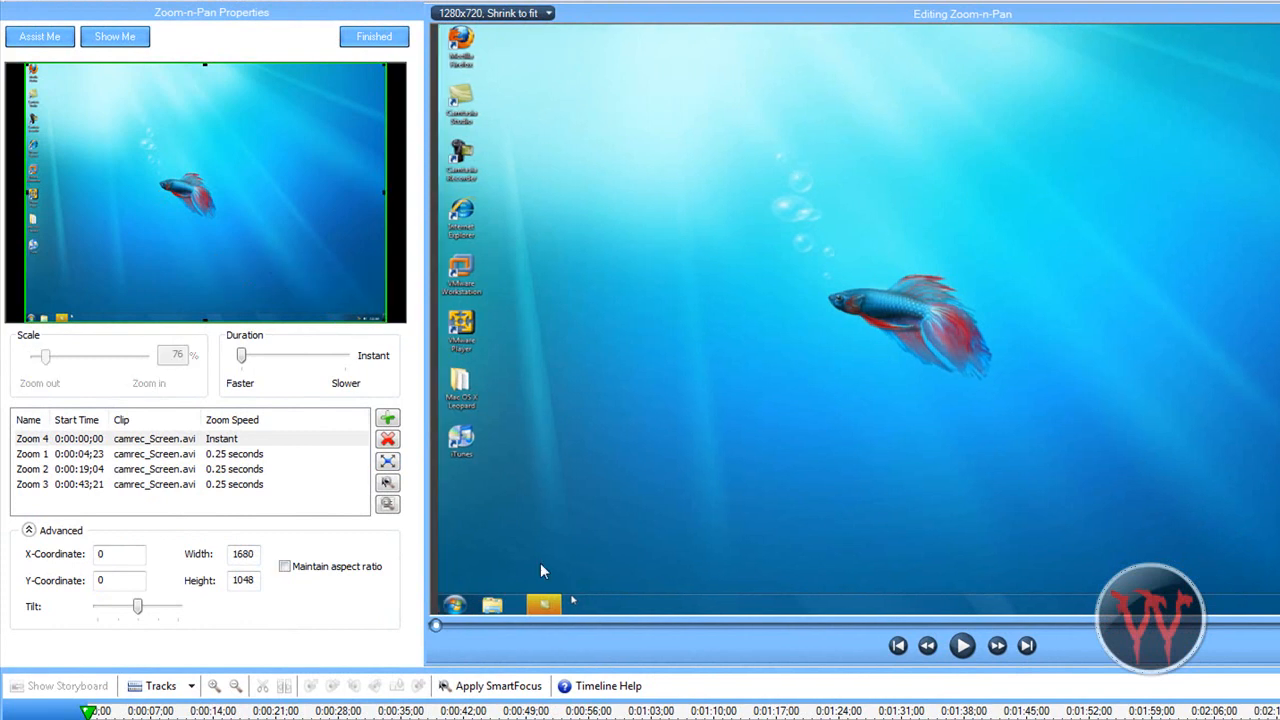
{"action": "mouse_move", "coordinate": [424, 618]}
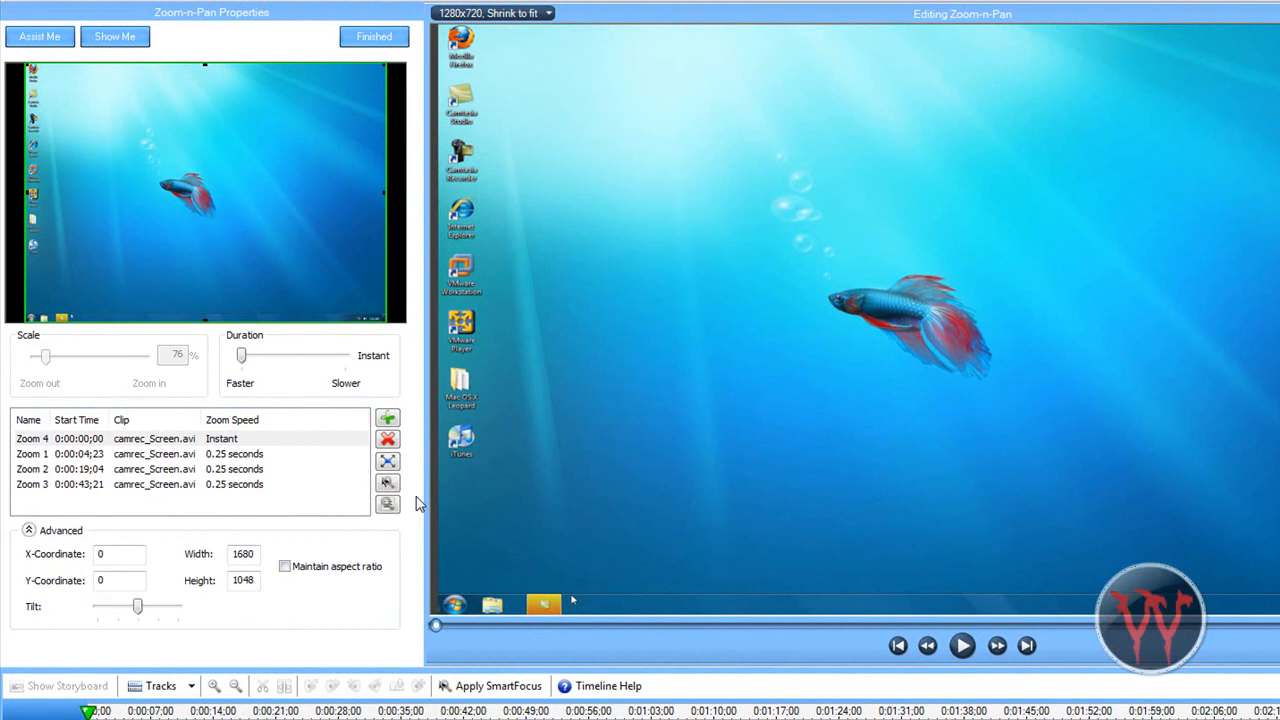
{"action": "mouse_move", "coordinate": [480, 498]}
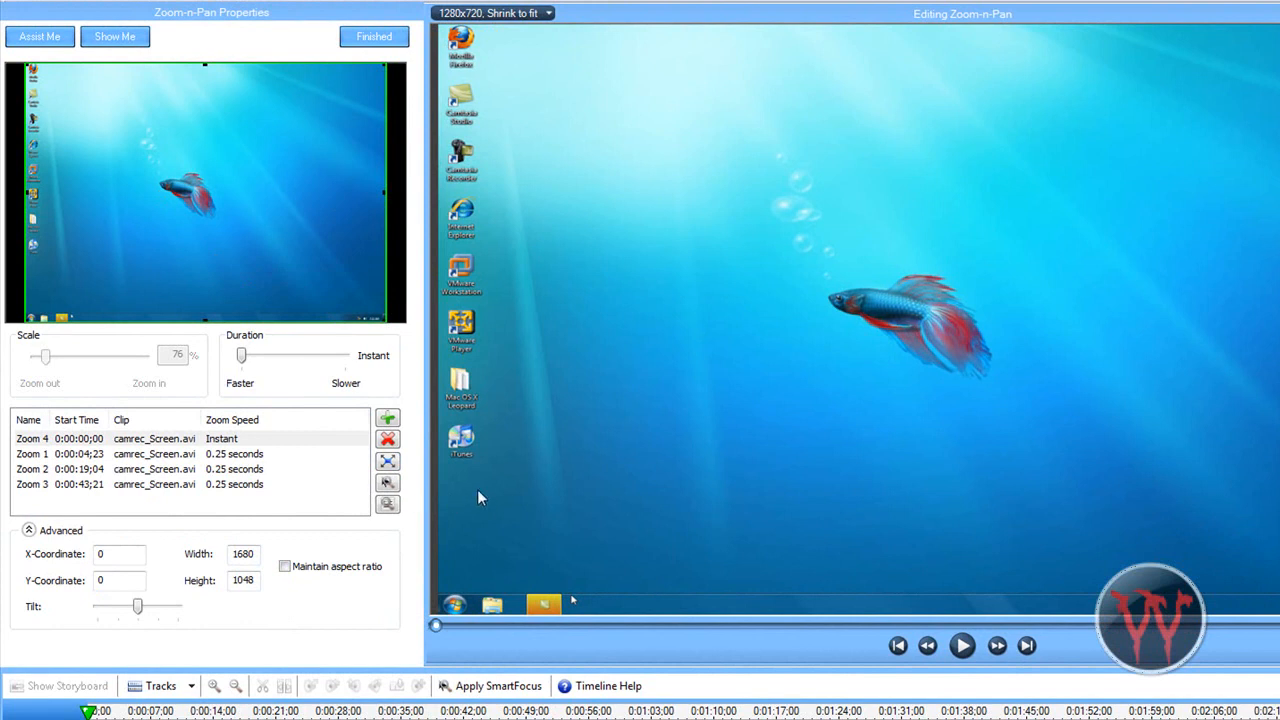